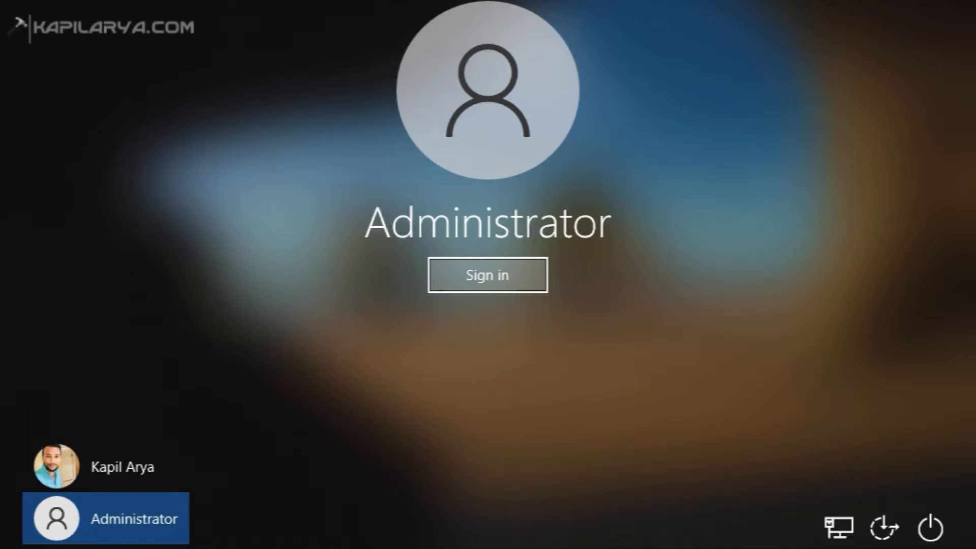
mouse_move(640, 238)
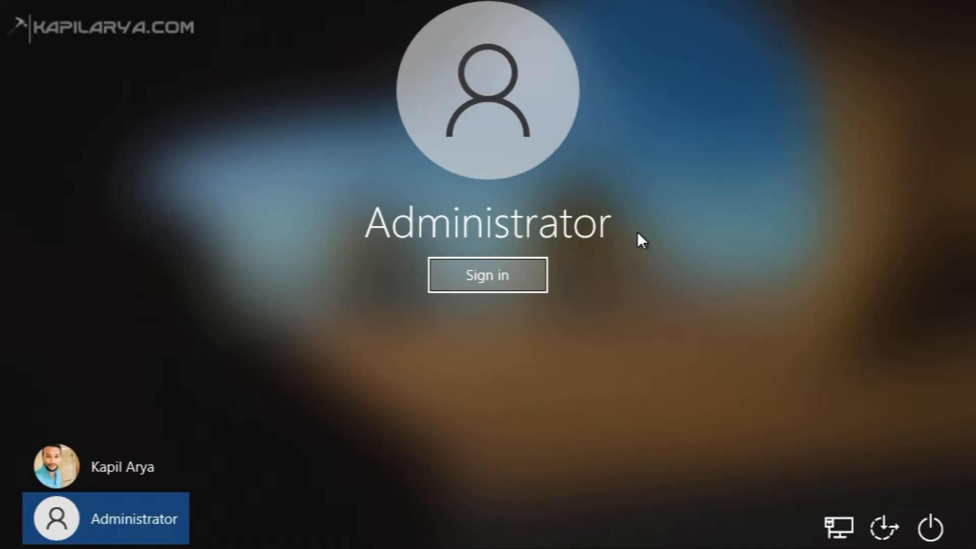
mouse_move(599, 252)
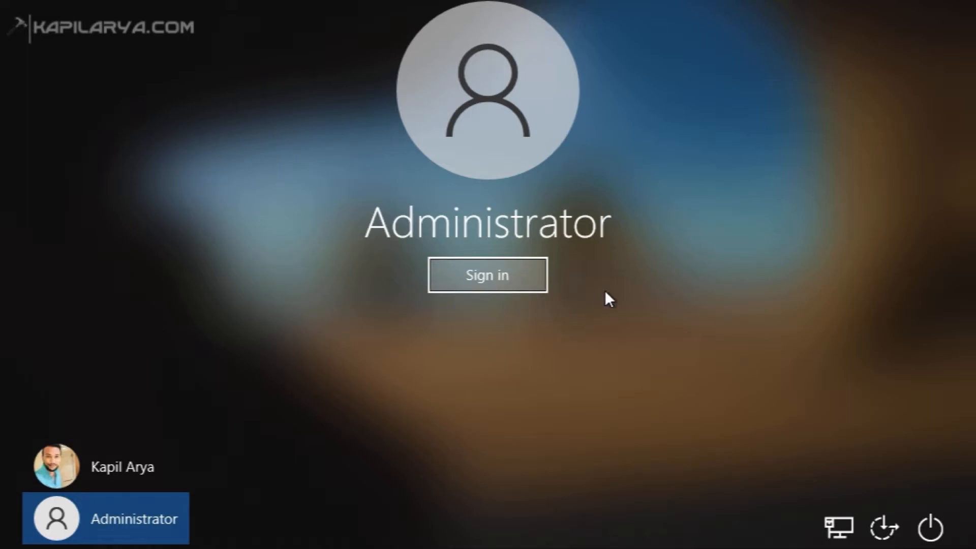
mouse_move(631, 206)
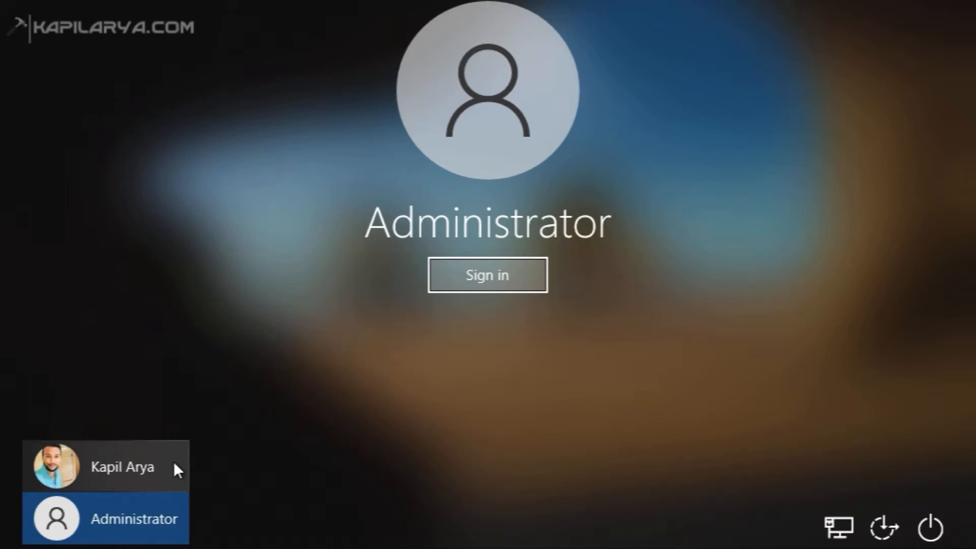
Sign in as Kapil Arya with the PIN and load that account's desktop
click(123, 466)
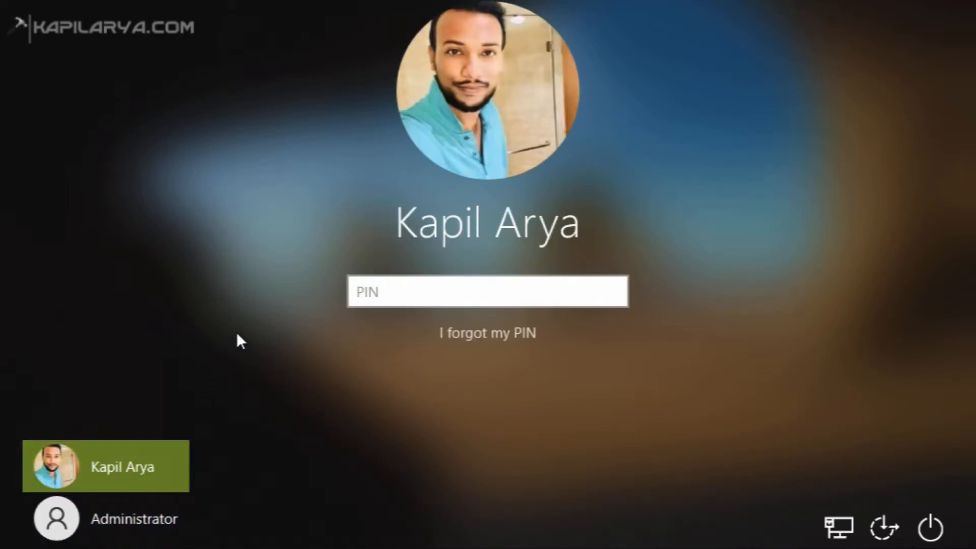
key(Enter)
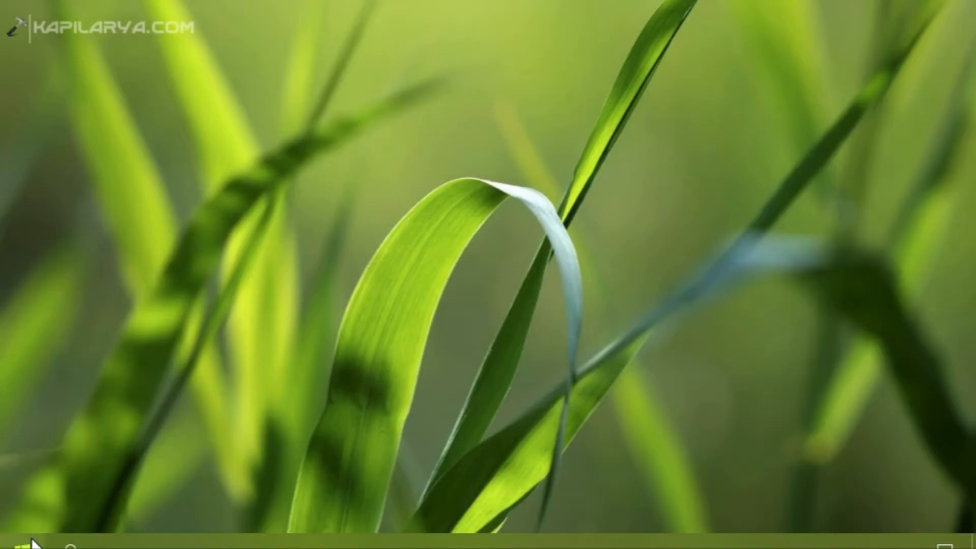
Launch lusrmgr.msc from Run to show the local Users list
right_click(15, 542)
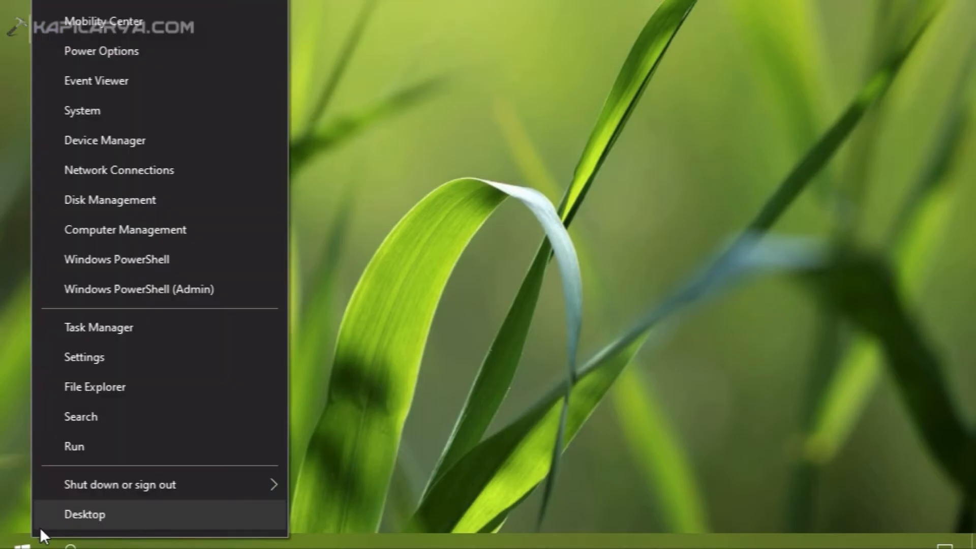
click(85, 514)
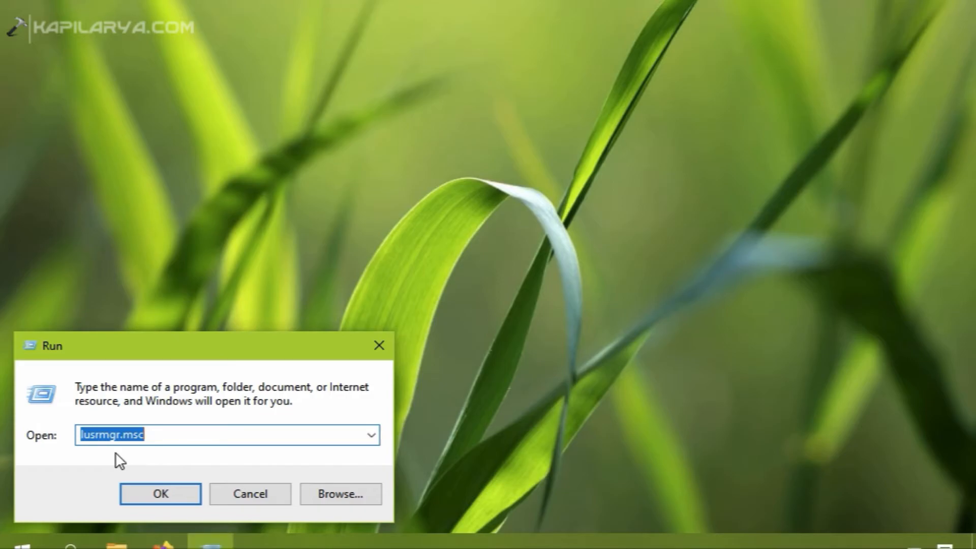
click(160, 494)
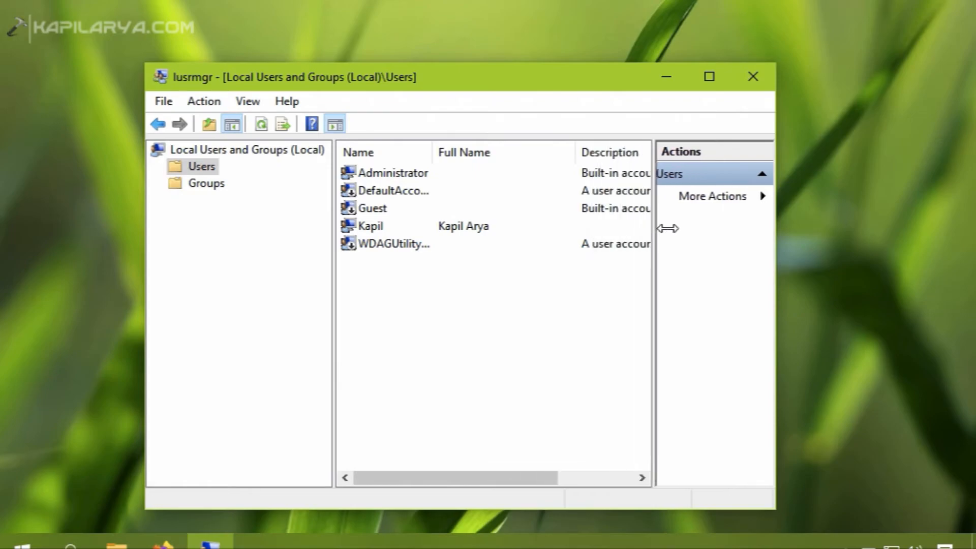
Widen the console and bring up the Administrator account's General properties
drag(668, 227, 828, 261)
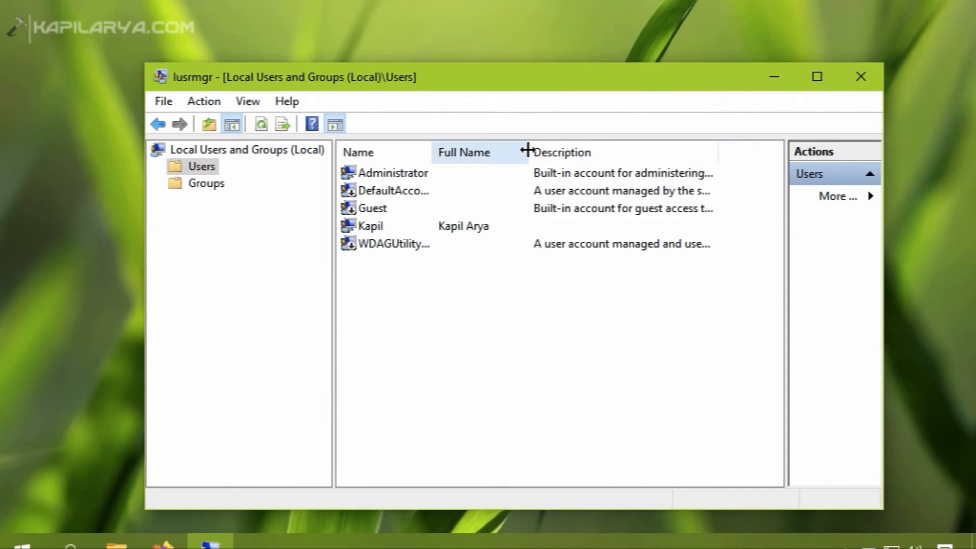
click(392, 173)
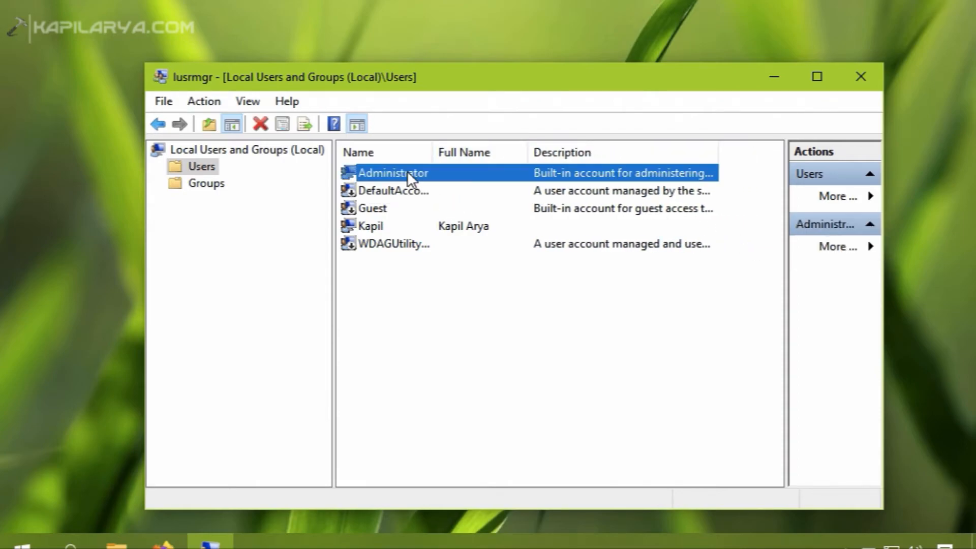
mouse_move(428, 184)
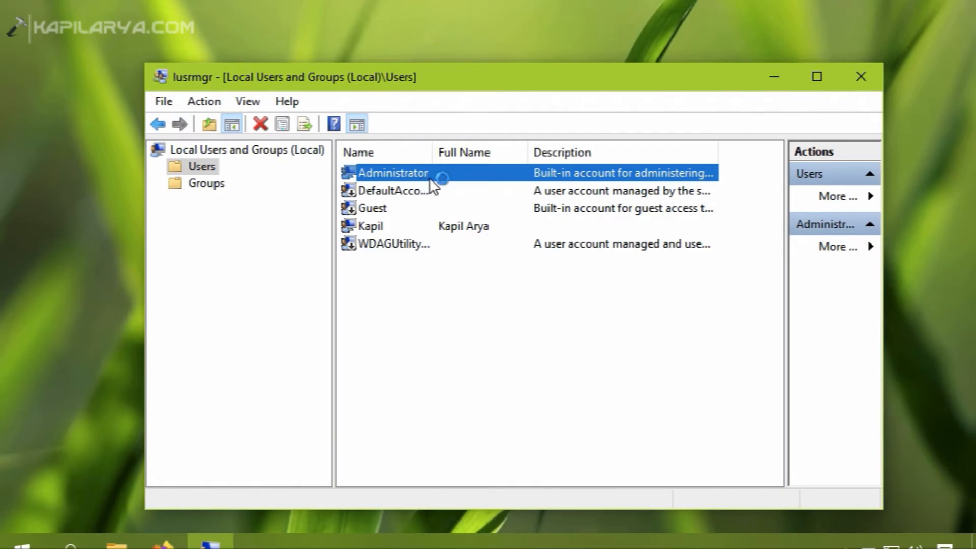
double_click(393, 172)
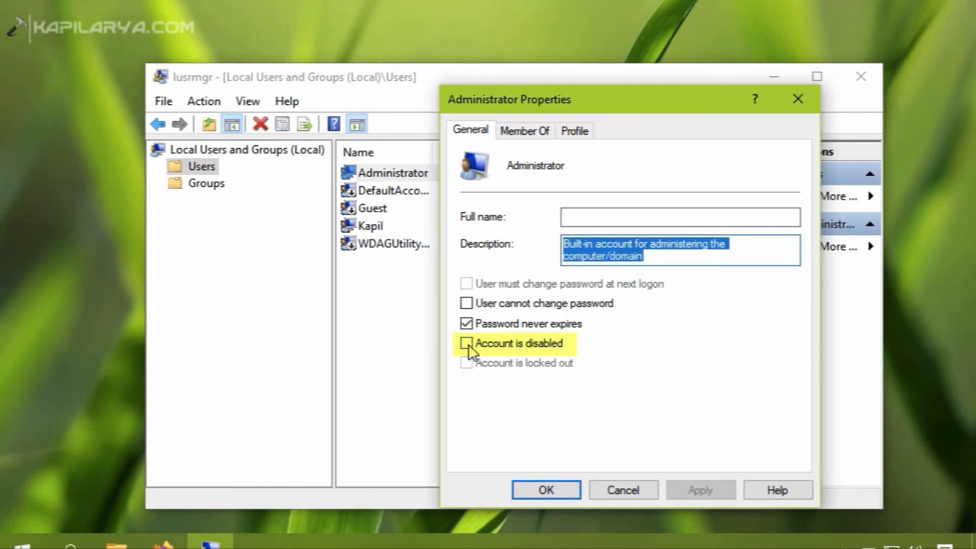
Mark Administrator as 'Account is disabled', save it and close the console
click(465, 344)
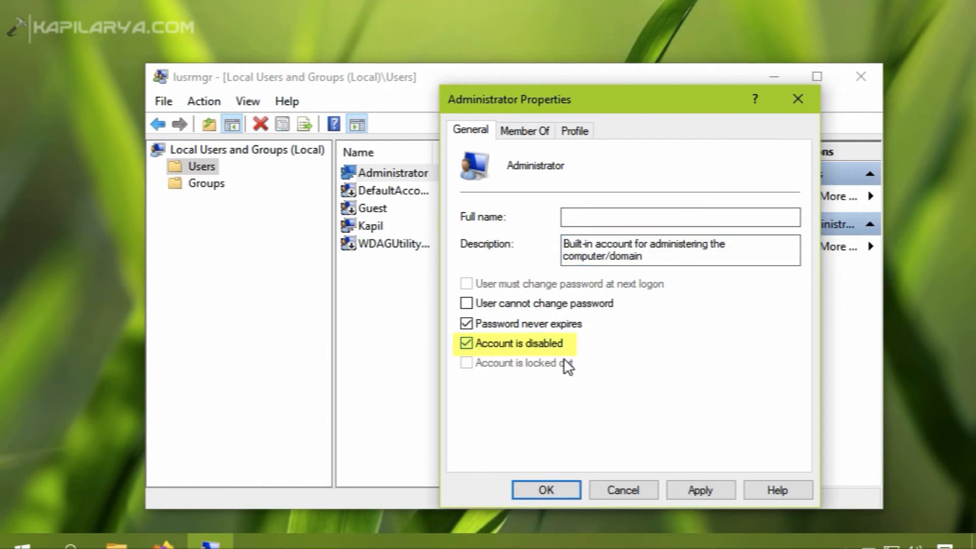
mouse_move(581, 353)
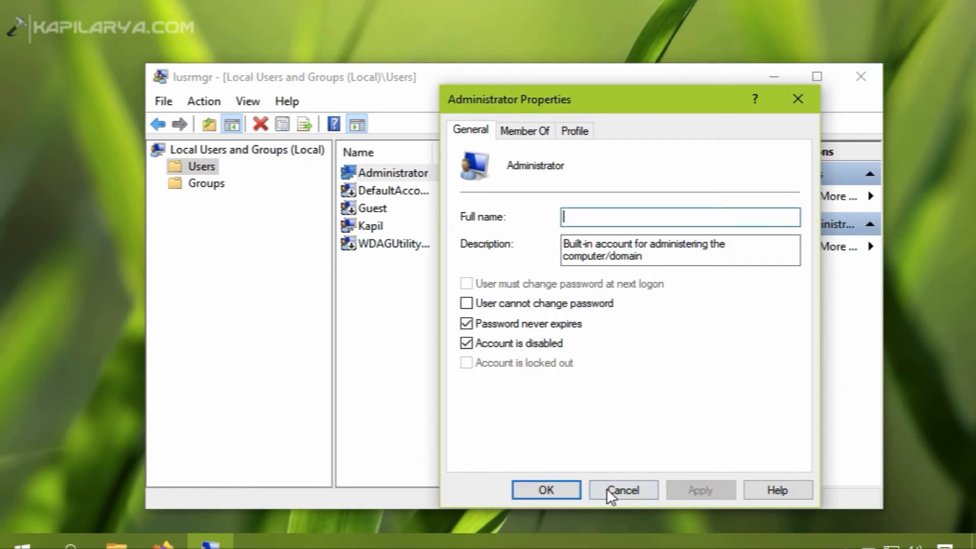
click(623, 490)
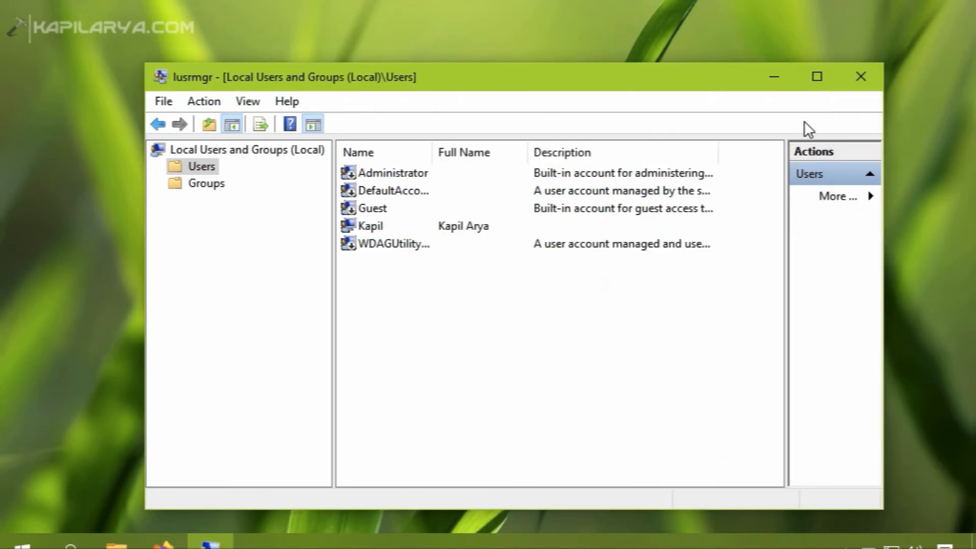
click(860, 77)
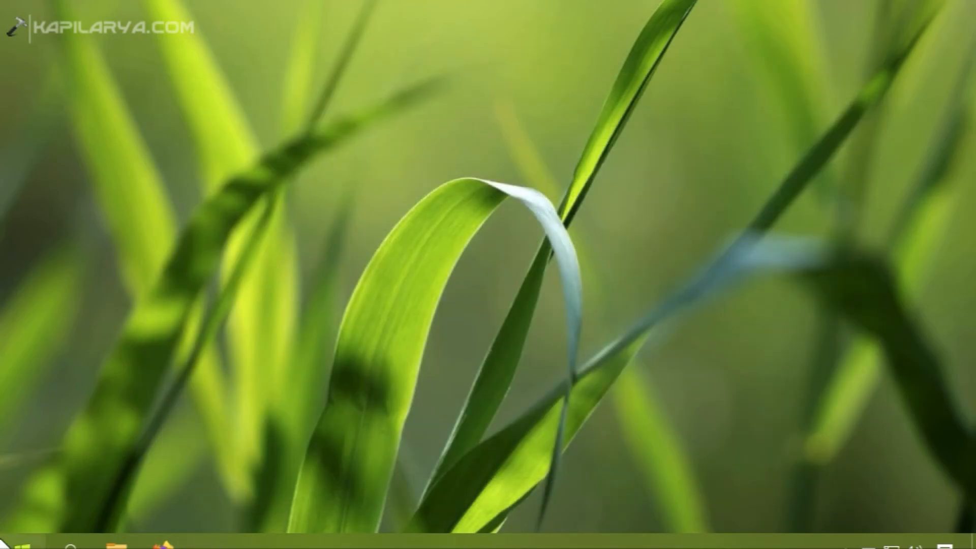
mouse_move(22, 544)
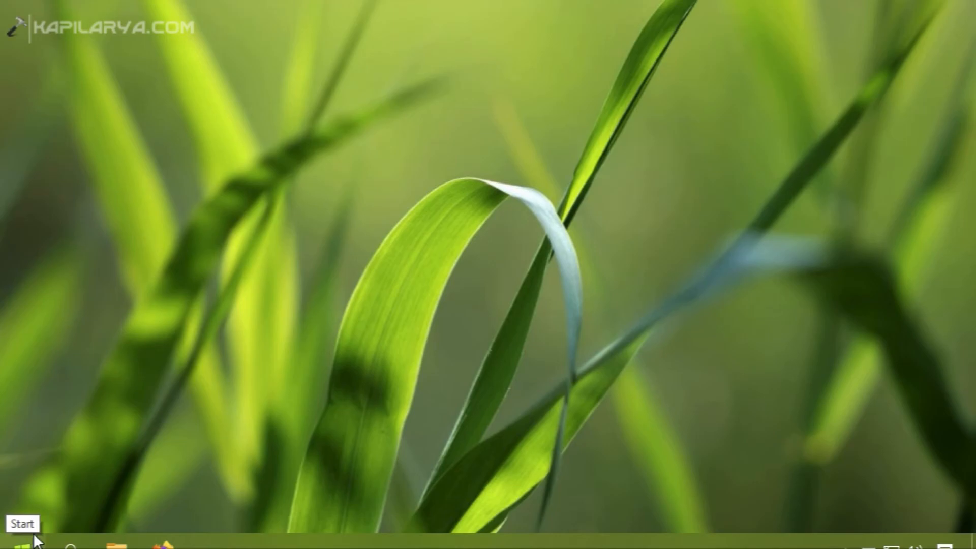
Sign out of Kapil Arya's session via the Start quick menu, reaching the lock screen
right_click(15, 544)
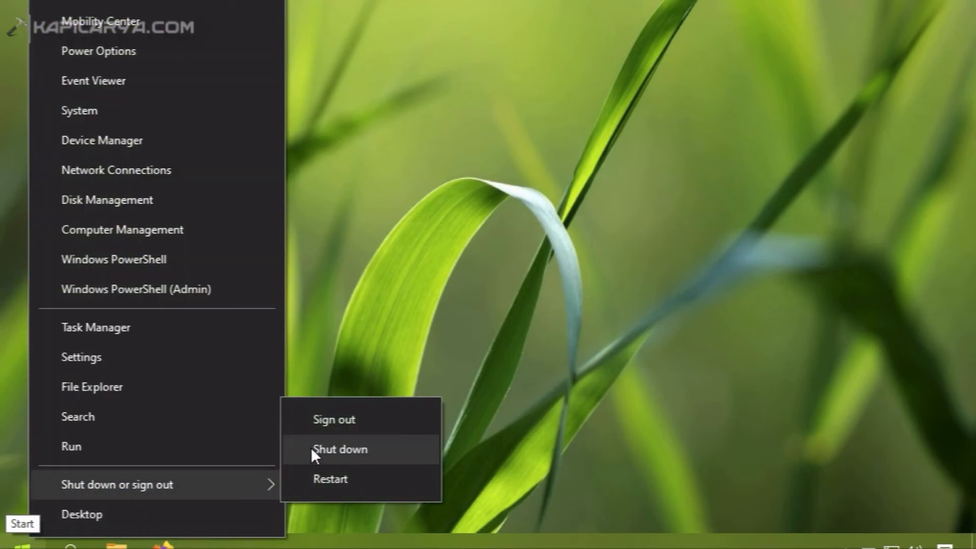
click(342, 449)
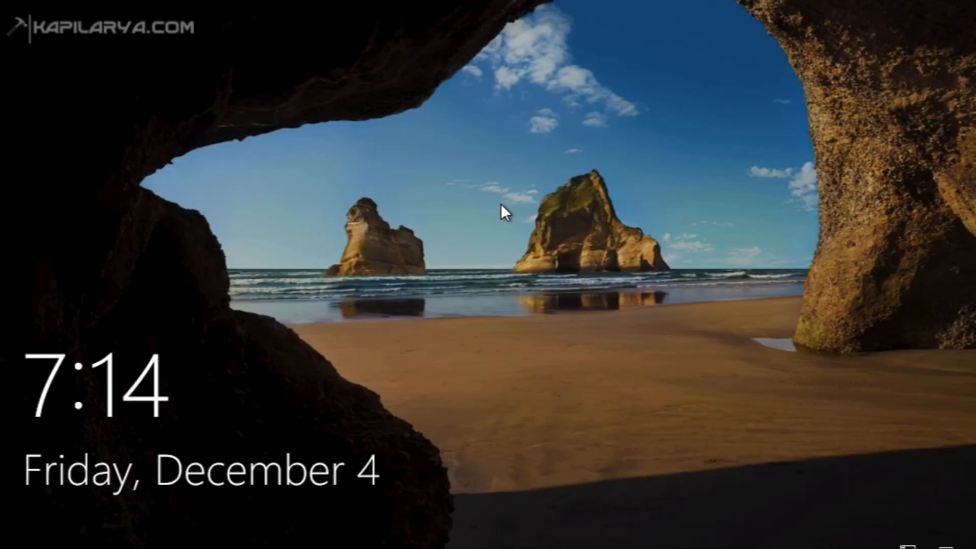
Dismiss the lock screen to show sign-in offering only Kapil Arya
click(504, 212)
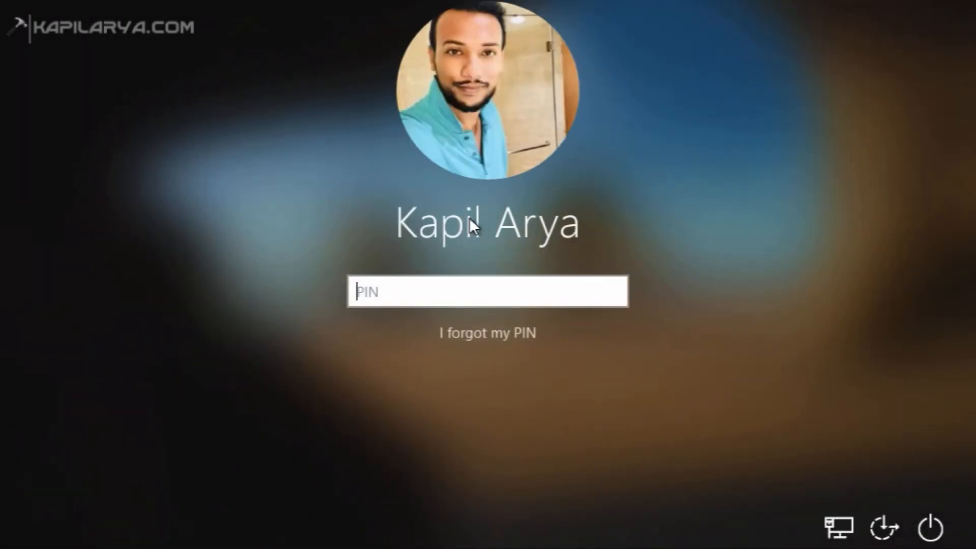
mouse_move(75, 478)
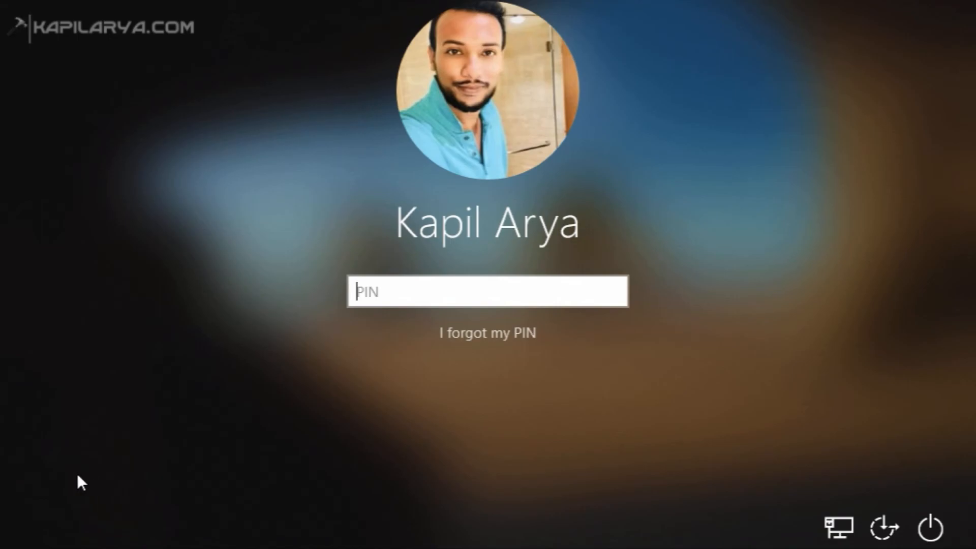
mouse_move(107, 485)
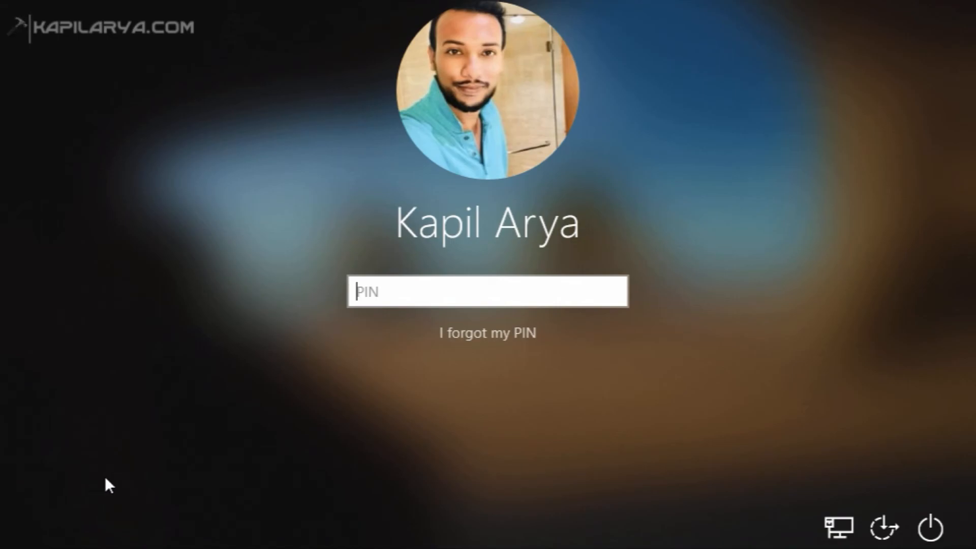
mouse_move(615, 369)
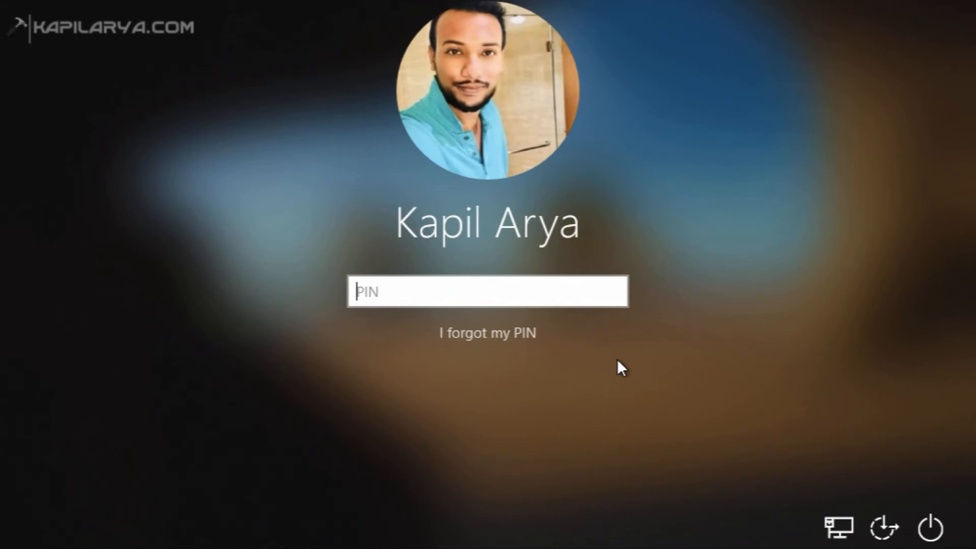